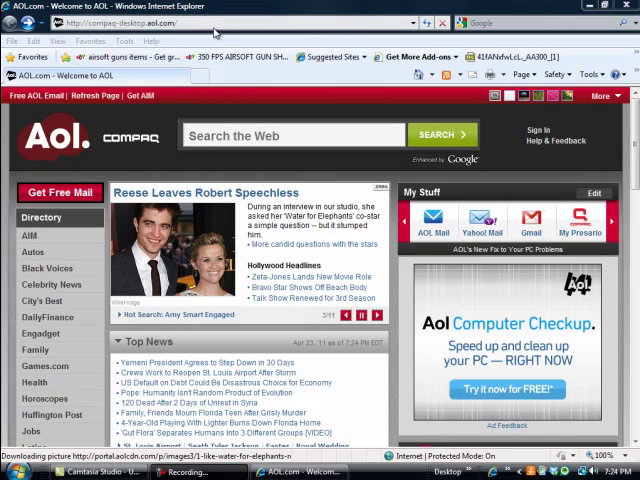
# Step: Type 'movietools' in the address bar to reach the Movietools.info free loops site
pyautogui.write('mo')
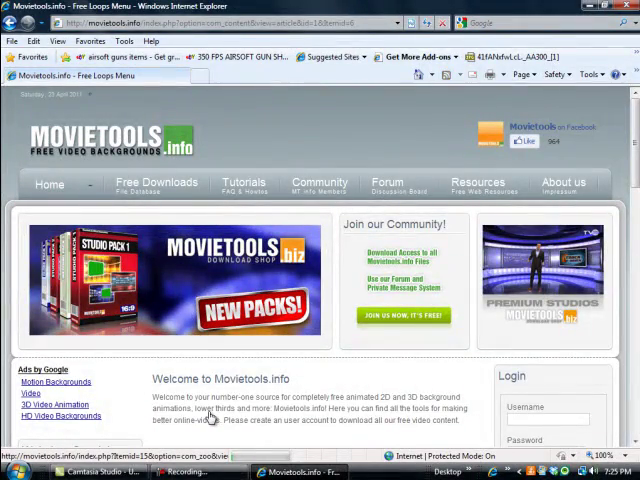
# Step: Browse the Movietools.info Free Downloads loop categories and open Energy Loops
pyautogui.click(156, 183)
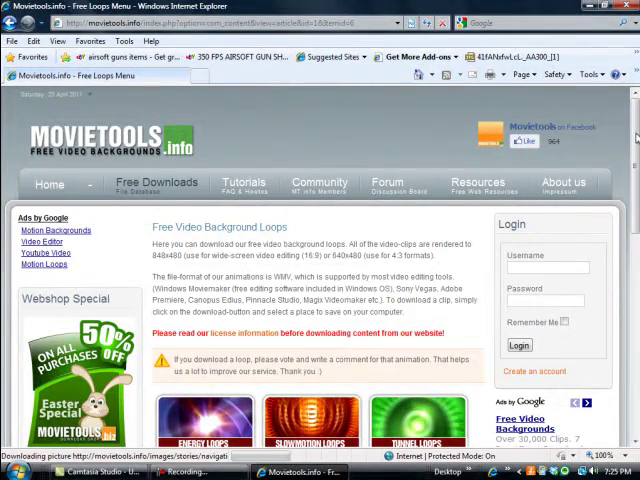
pyautogui.scroll(-3)
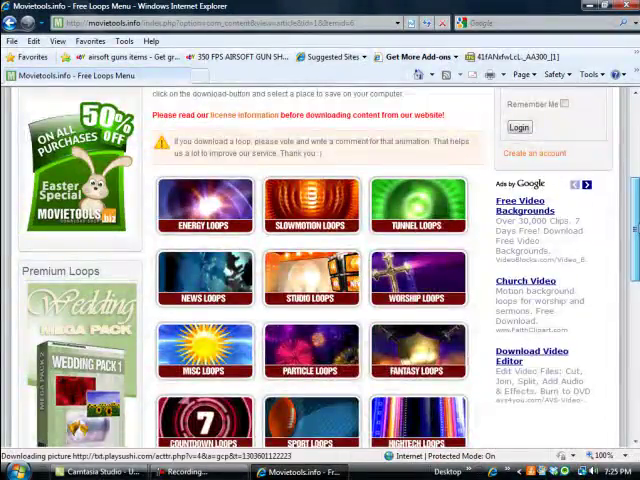
pyautogui.scroll(-3)
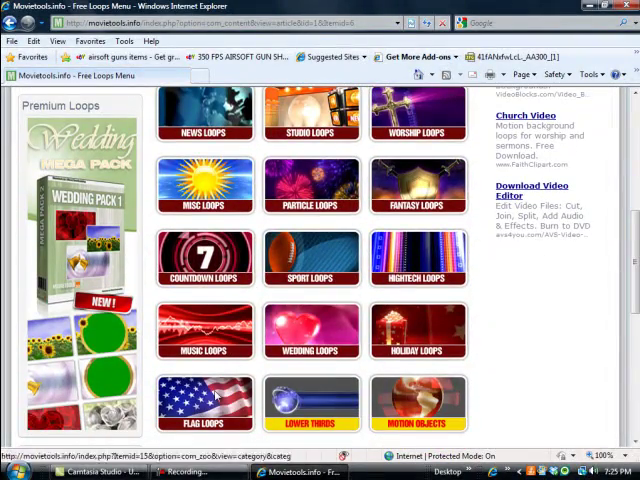
pyautogui.moveTo(218, 395)
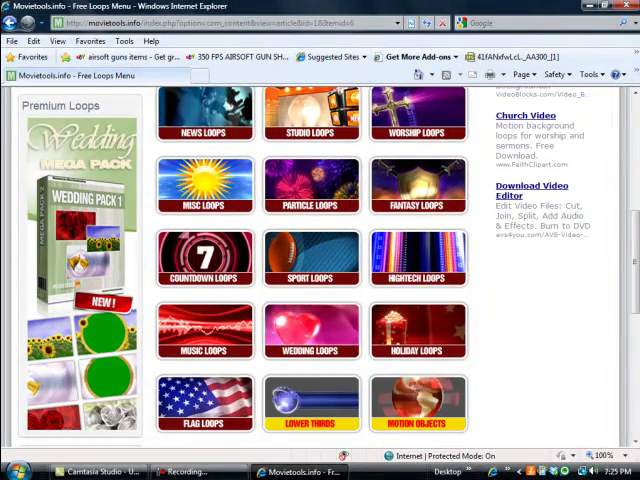
pyautogui.scroll(-3)
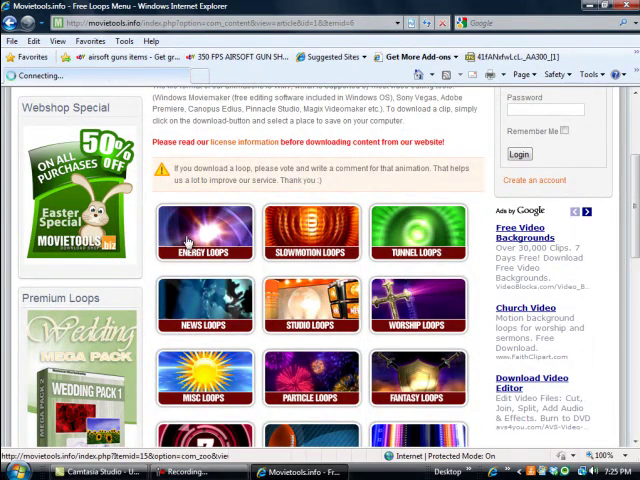
pyautogui.click(205, 232)
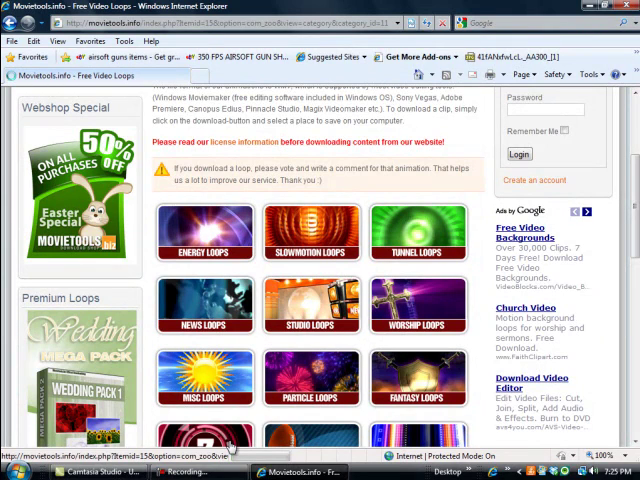
# Step: Scroll through the Energy Loops list and open the Energy Loop 11 page
pyautogui.click(207, 234)
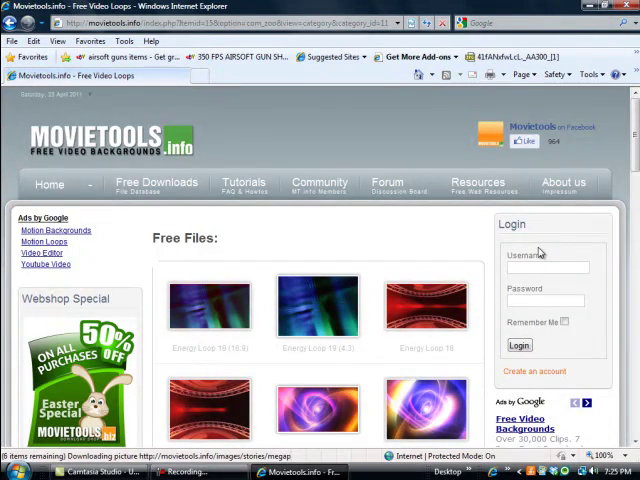
pyautogui.scroll(-3)
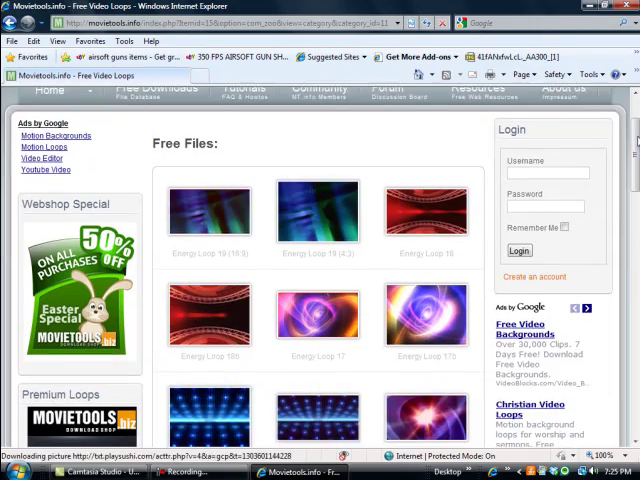
pyautogui.scroll(-3)
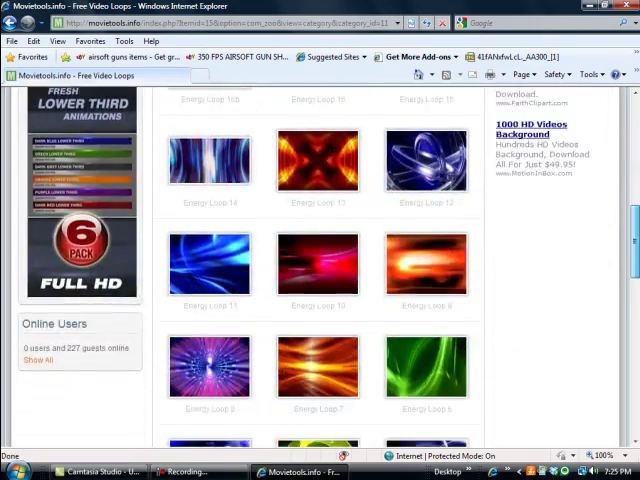
pyautogui.scroll(-3)
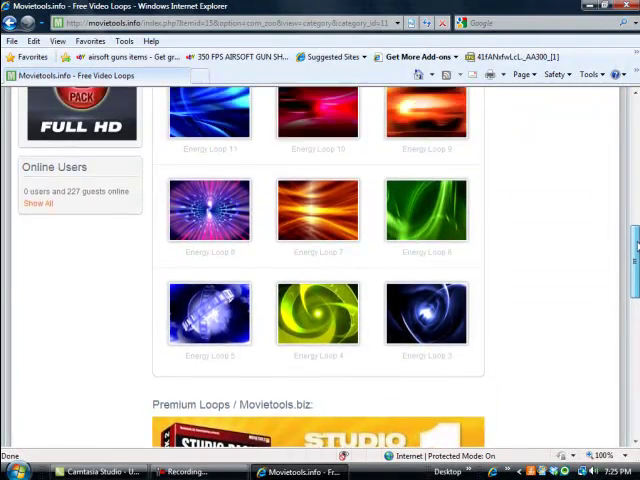
pyautogui.scroll(3)
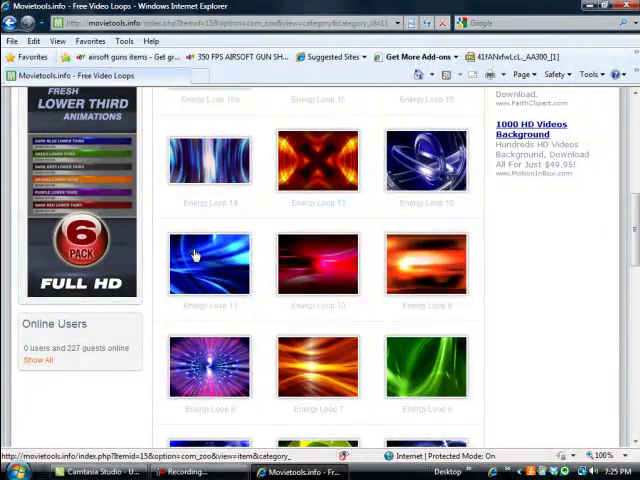
pyautogui.click(209, 262)
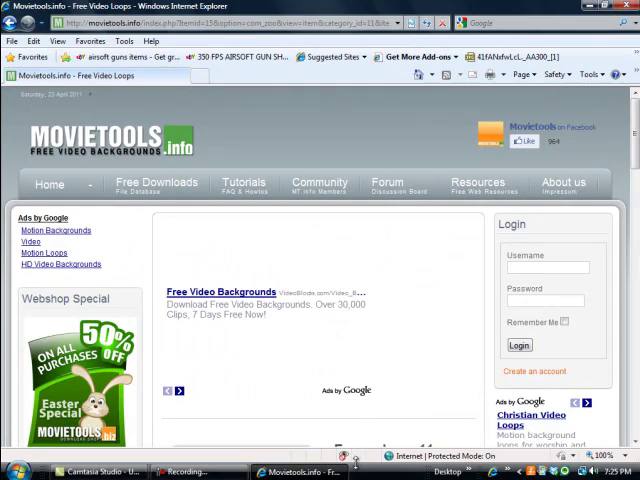
# Step: Start downloading the Energy Loop 11 video from its page
pyautogui.scroll(-3)
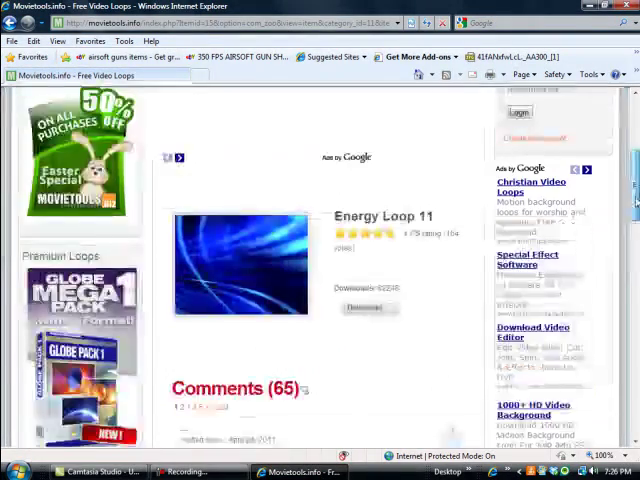
pyautogui.scroll(-3)
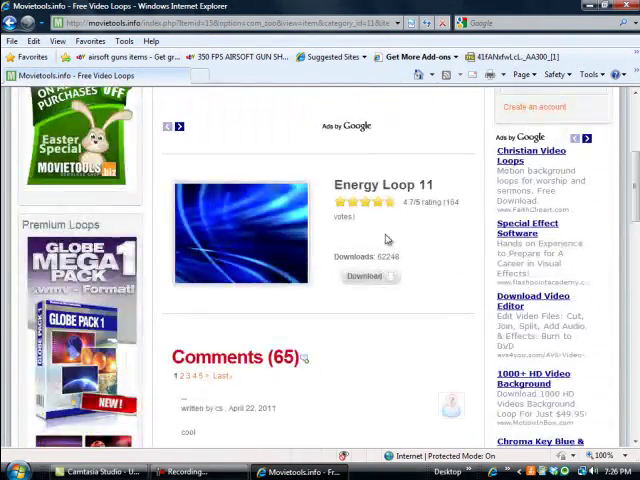
pyautogui.click(367, 277)
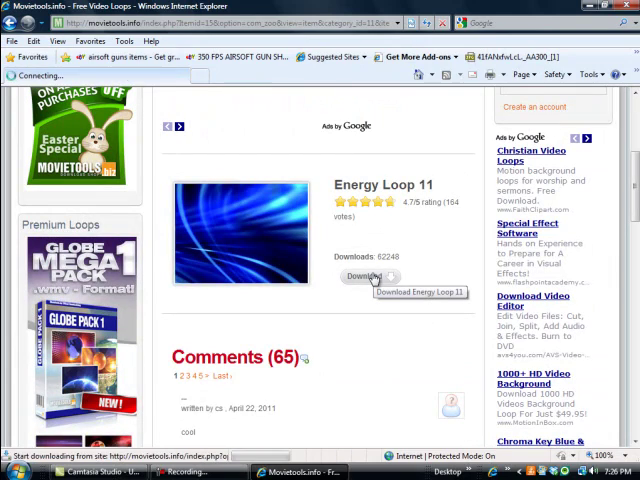
pyautogui.click(364, 277)
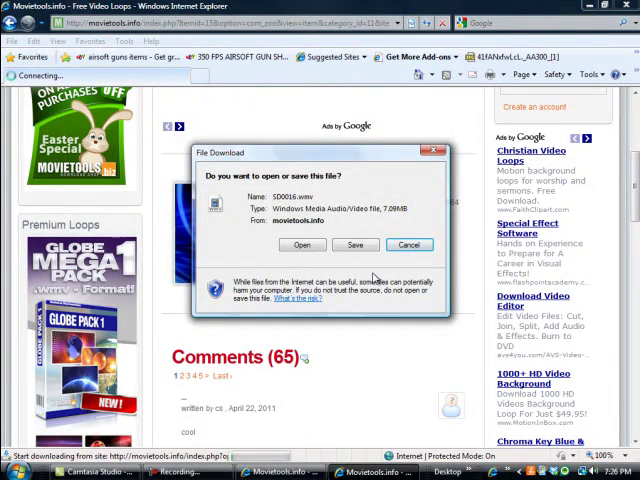
# Step: Save the loop to the Desktop as 'Intro 69'
pyautogui.click(355, 245)
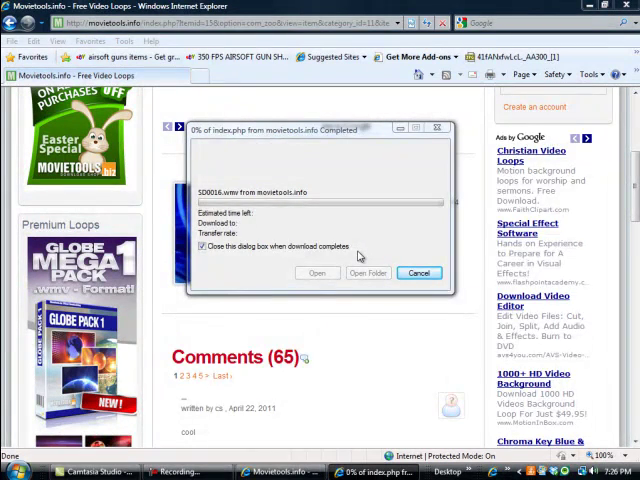
pyautogui.click(317, 273)
pyautogui.write('Int')
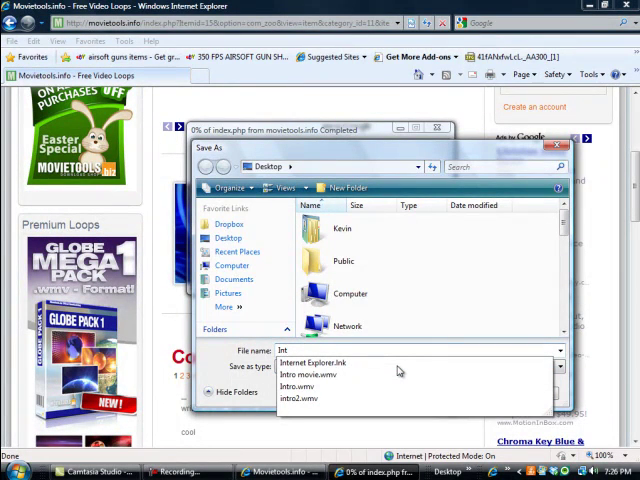
pyautogui.click(308, 375)
pyautogui.write('ro 69')
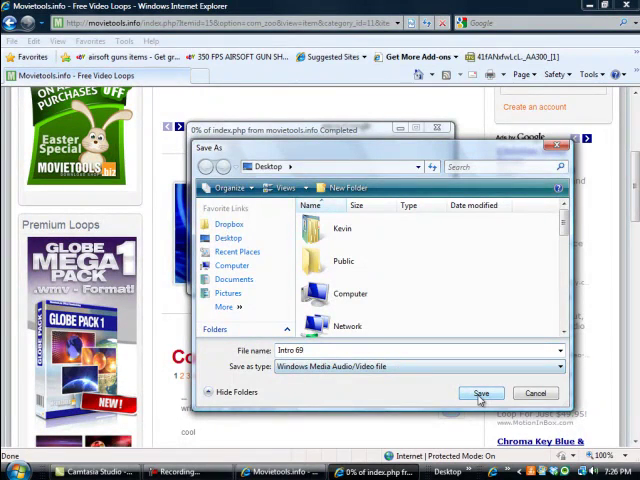
pyautogui.click(481, 392)
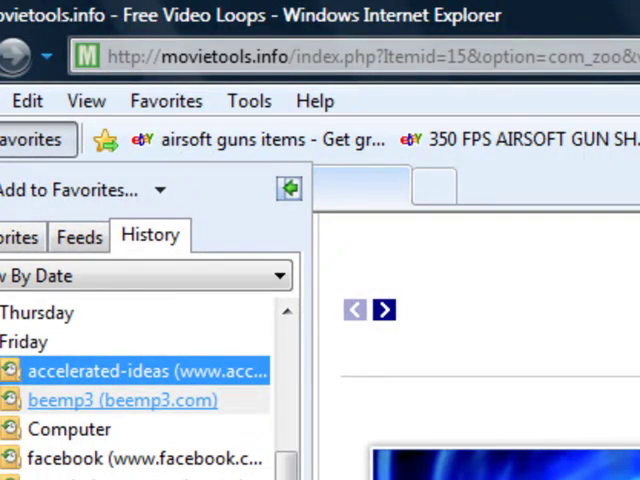
pyautogui.moveTo(20, 345)
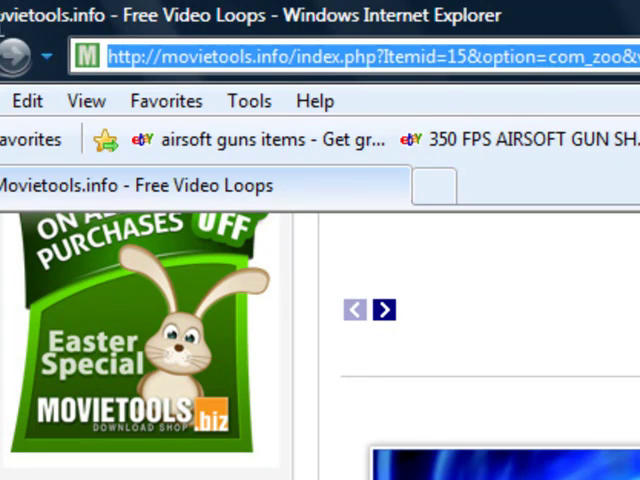
# Step: Enter the simplythebest address to load the SimplytheBest.net home page
pyautogui.write('9')
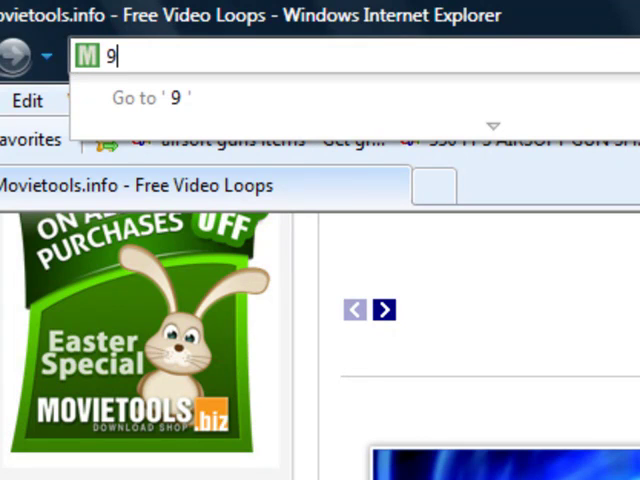
pyautogui.write('simplyth')
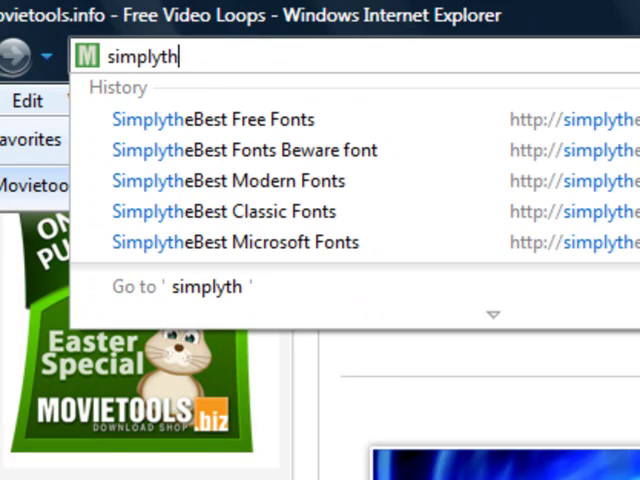
pyautogui.write('ebest.c')
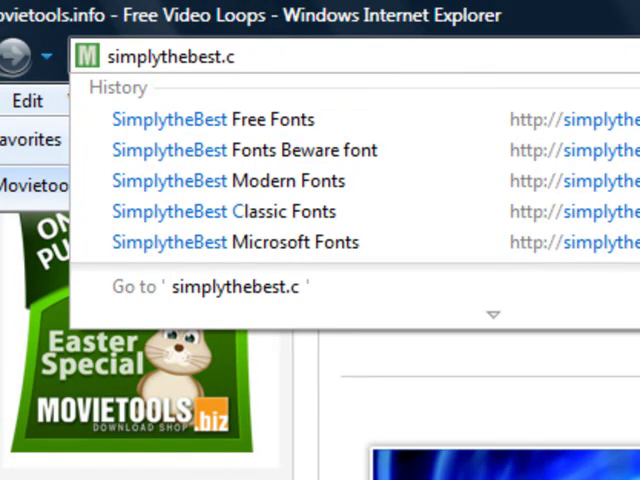
pyautogui.press('Backspace')
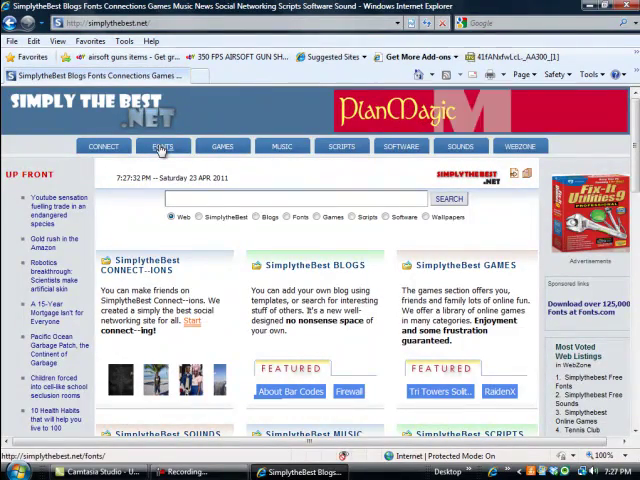
# Step: Open SimplytheBest's free fonts section and browse the Famous fonts category
pyautogui.click(162, 146)
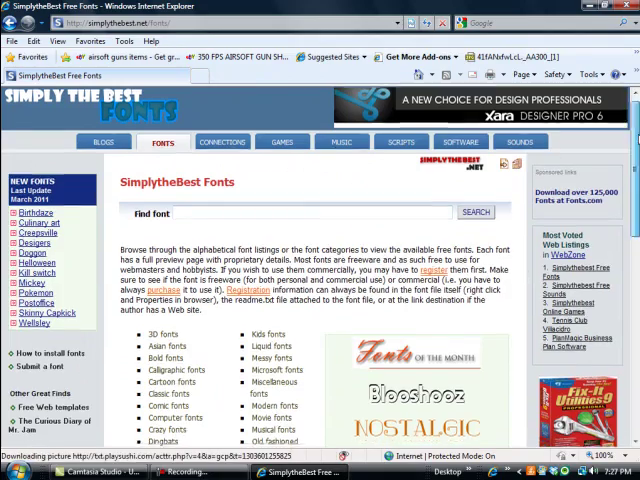
pyautogui.scroll(-3)
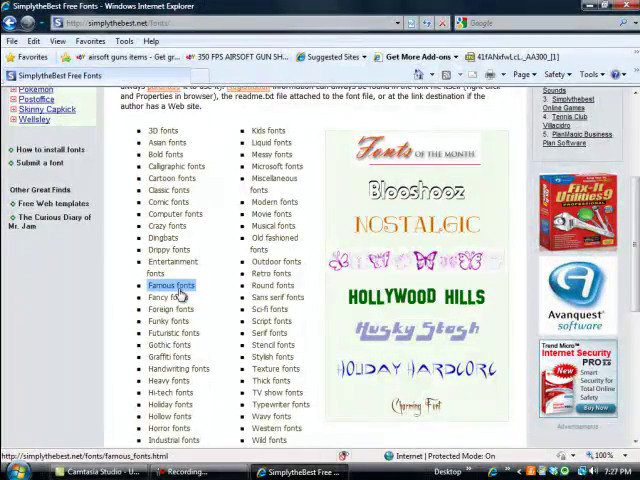
pyautogui.click(171, 285)
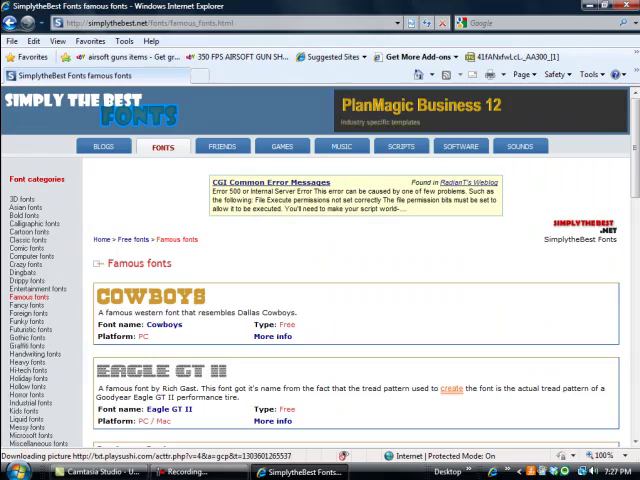
pyautogui.scroll(-3)
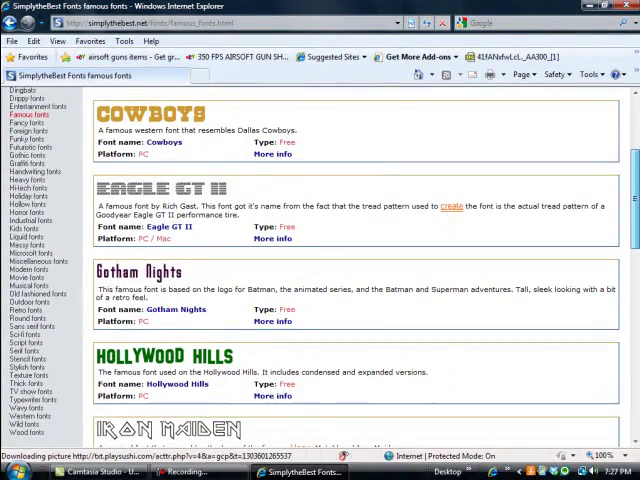
pyautogui.scroll(-3)
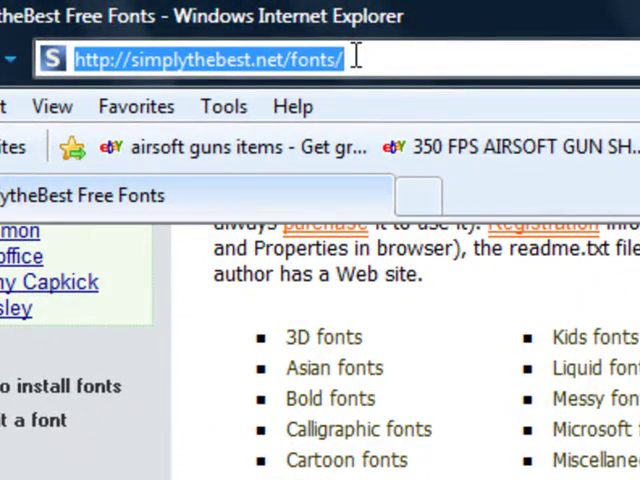
# Step: Type the acceleratedideas address, which lands on a search-suggestions page
pyautogui.write('av')
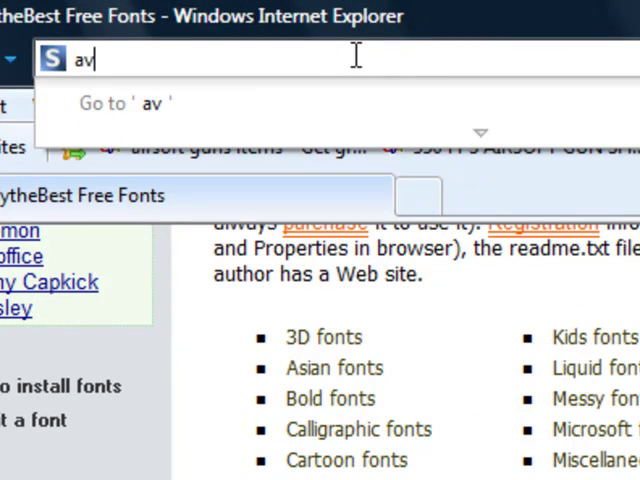
pyautogui.write('ccel')
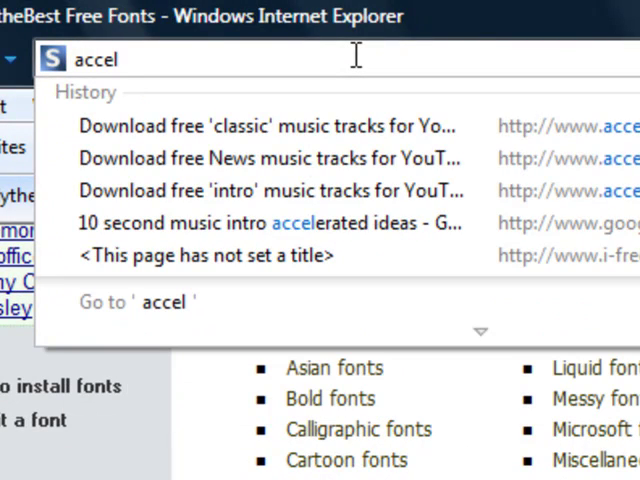
pyautogui.write('erated')
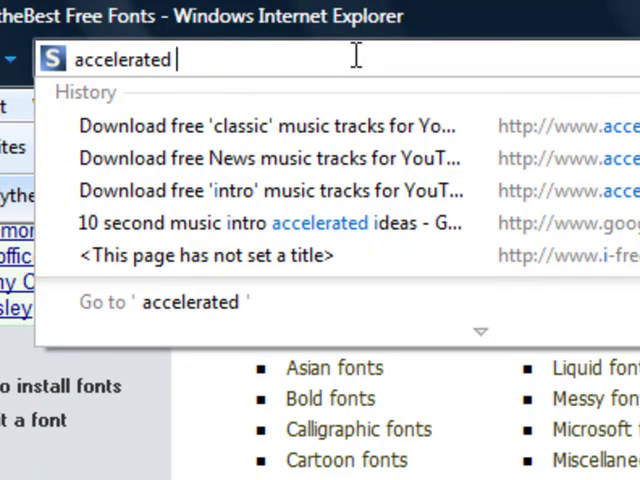
pyautogui.write('i')
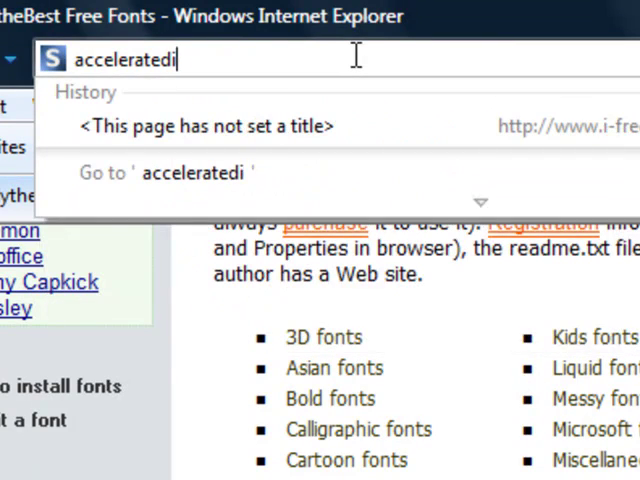
pyautogui.write('deas')
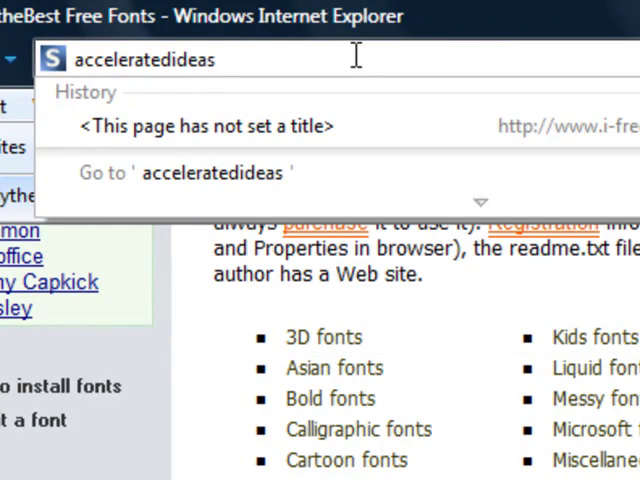
pyautogui.write('.com/index.php?origURL=http%3A//')
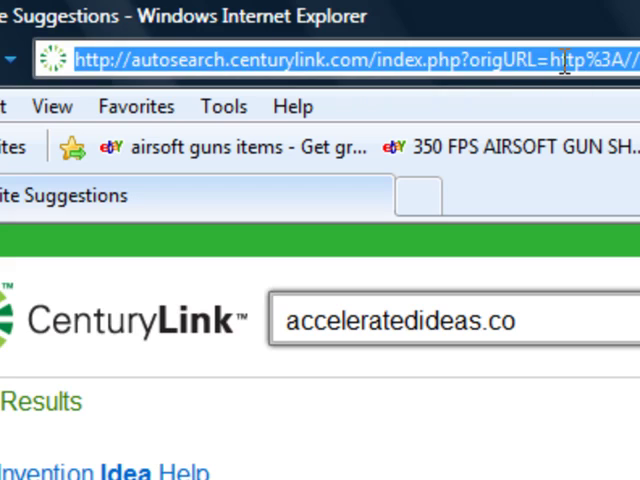
# Step: Retype 'acceleratedideas' to reach the Accelerated Ideas home page
pyautogui.write('acc')
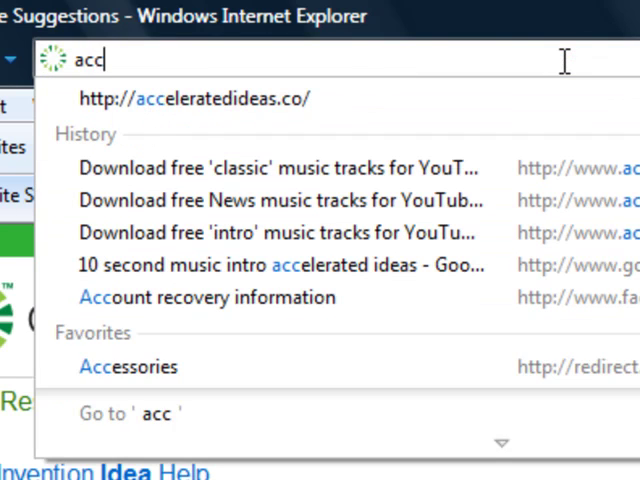
pyautogui.write('ele')
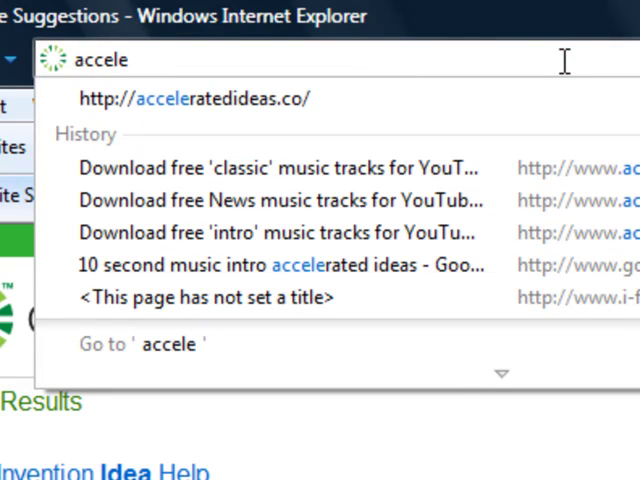
pyautogui.write('rated')
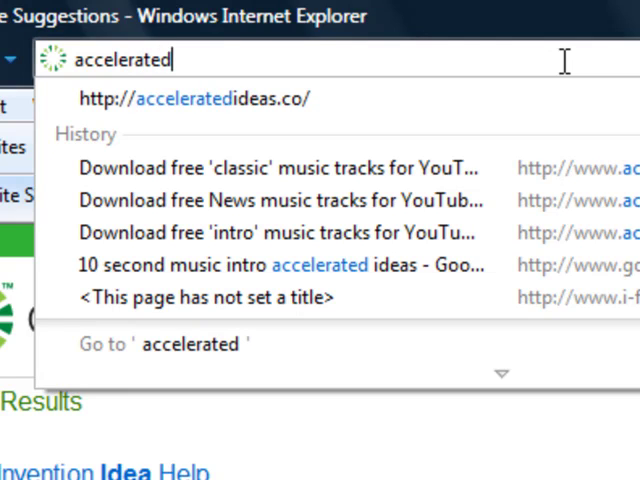
pyautogui.write('ideas.com/default.aspx')
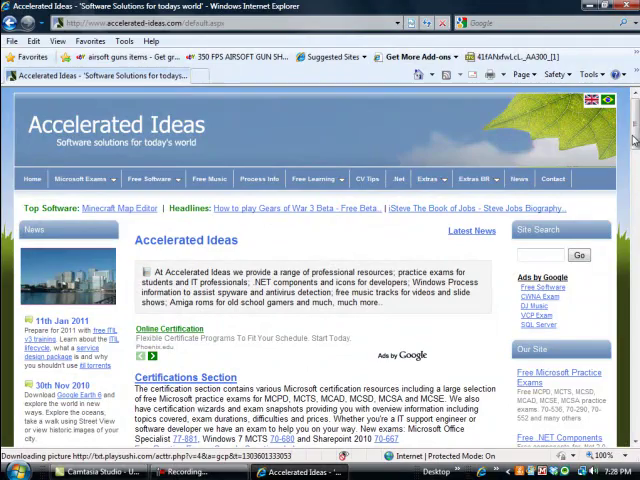
pyautogui.scroll(-3)
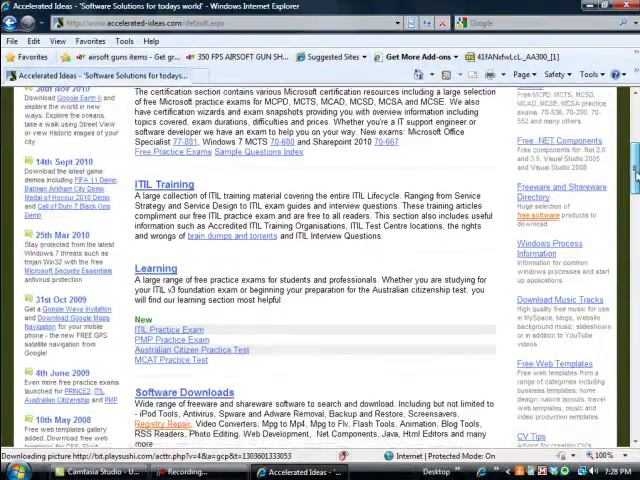
pyautogui.scroll(-3)
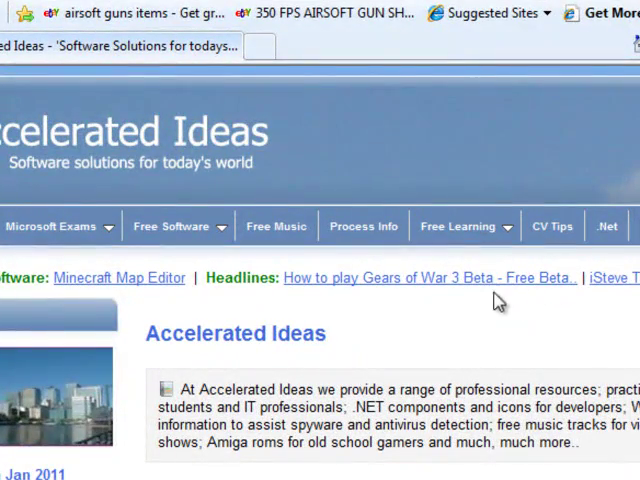
pyautogui.moveTo(449, 364)
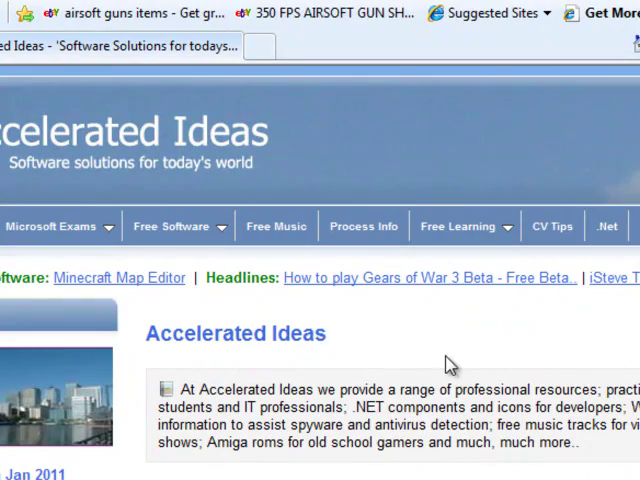
pyautogui.moveTo(275, 224)
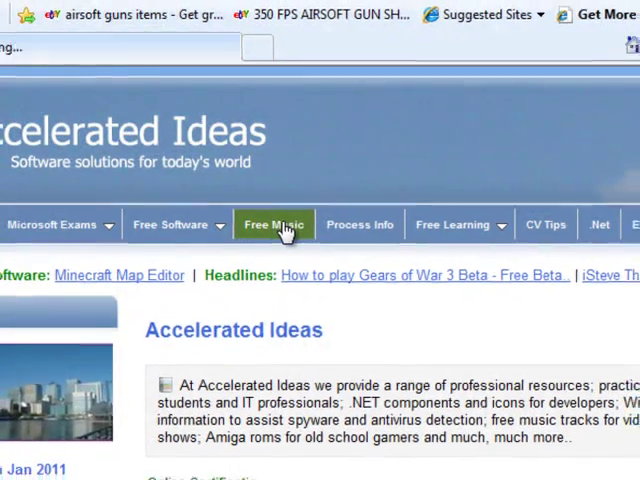
# Step: Open Free Music, scroll to Twisted Minds and download its music track
pyautogui.click(274, 223)
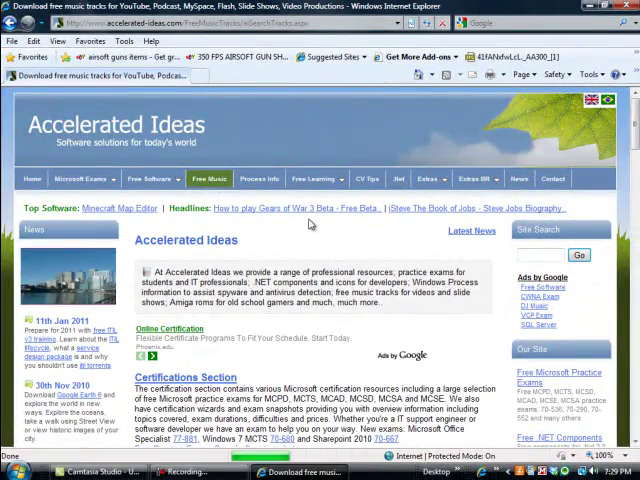
pyautogui.click(209, 179)
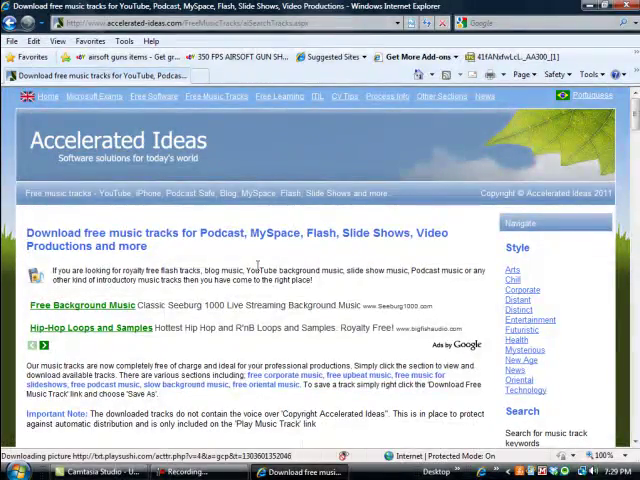
pyautogui.scroll(-3)
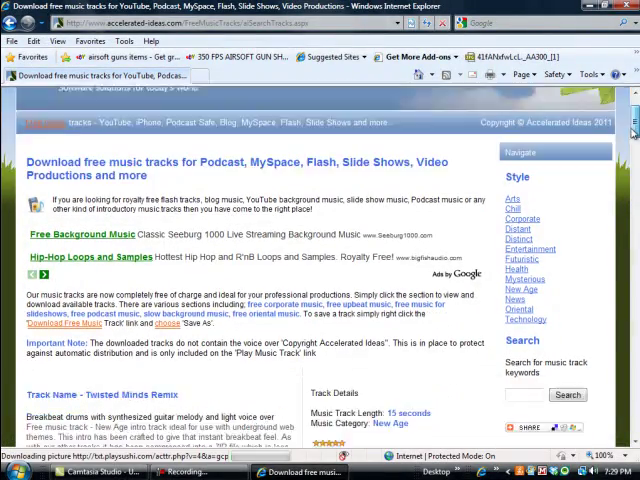
pyautogui.scroll(-3)
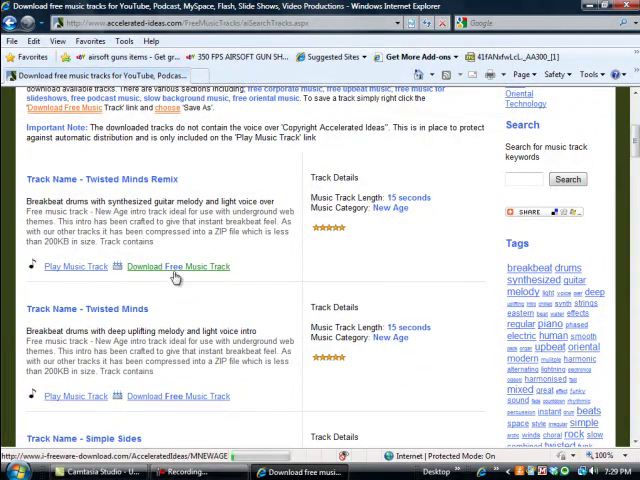
pyautogui.scroll(-3)
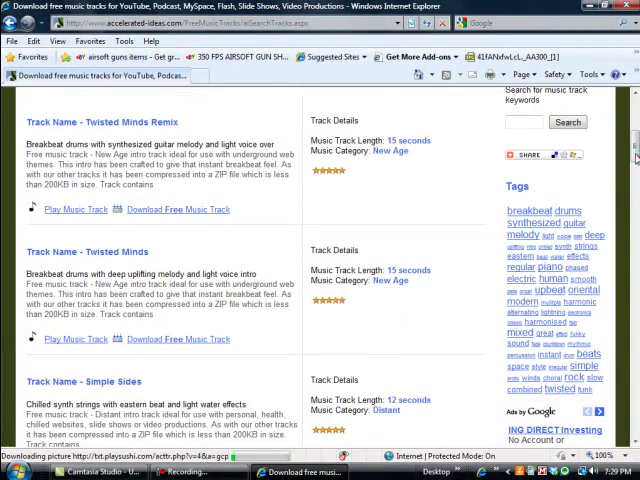
pyautogui.click(179, 338)
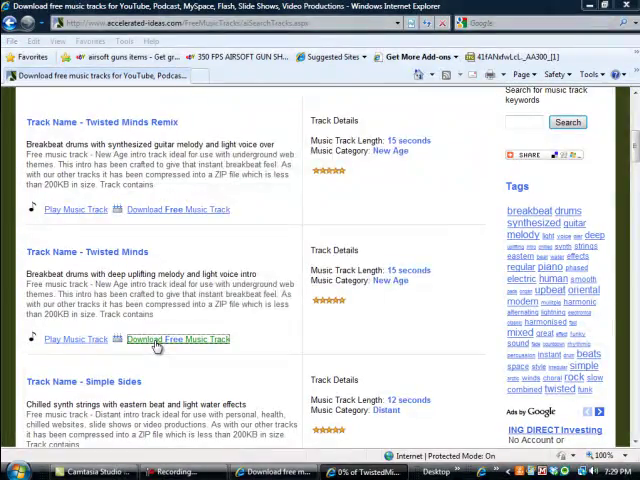
# Step: Save the Twisted Minds ZIP file to the Desktop
pyautogui.click(178, 339)
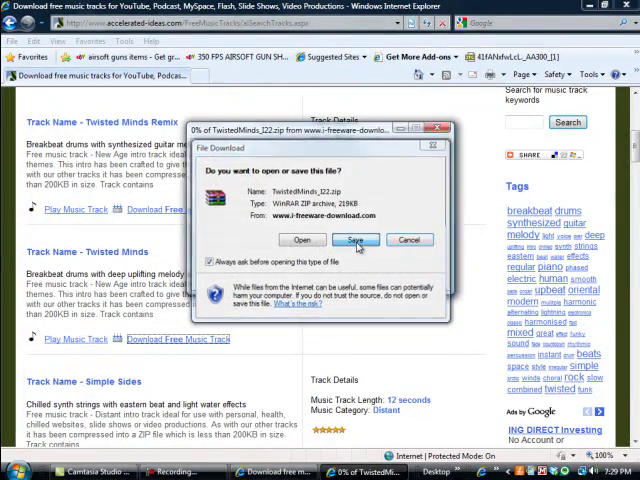
pyautogui.click(355, 239)
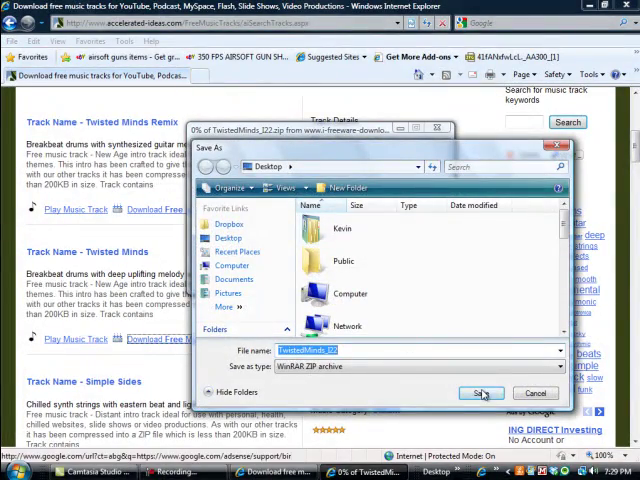
pyautogui.click(482, 393)
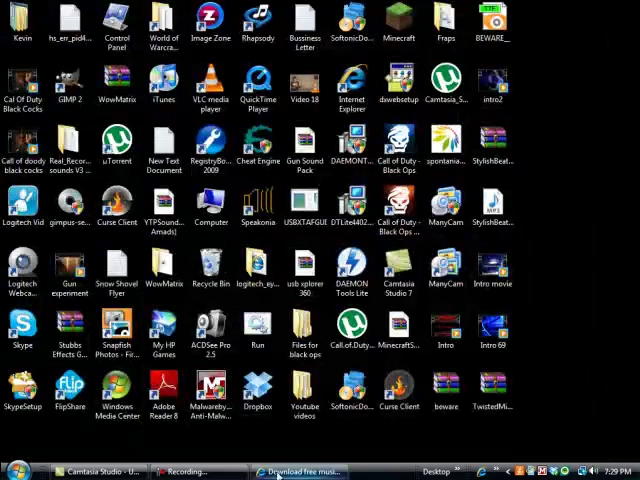
# Step: Open the Fonts folder in C:\WINDOWS, listing 329 installed fonts
pyautogui.click(13, 470)
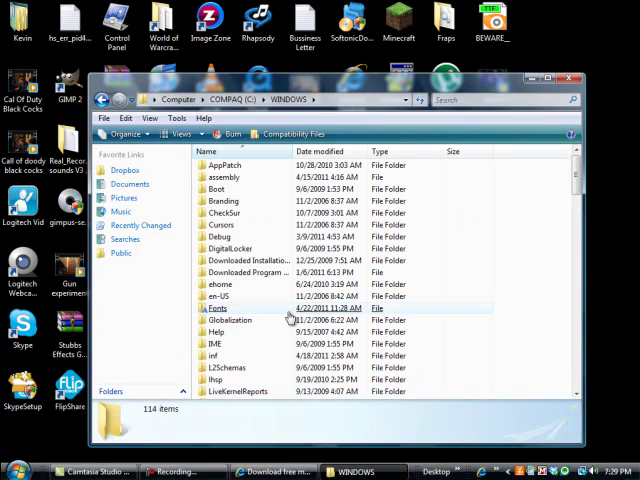
pyautogui.click(215, 308)
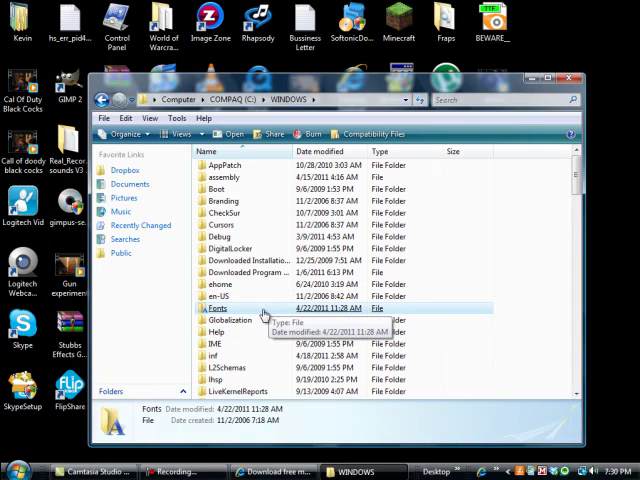
pyautogui.doubleClick(210, 308)
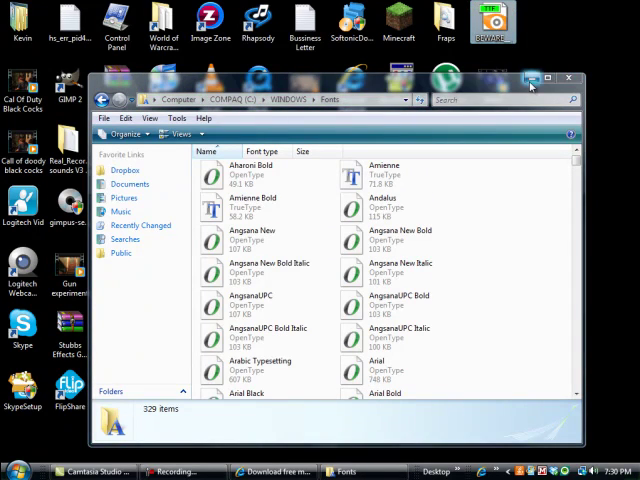
pyautogui.moveTo(571, 79)
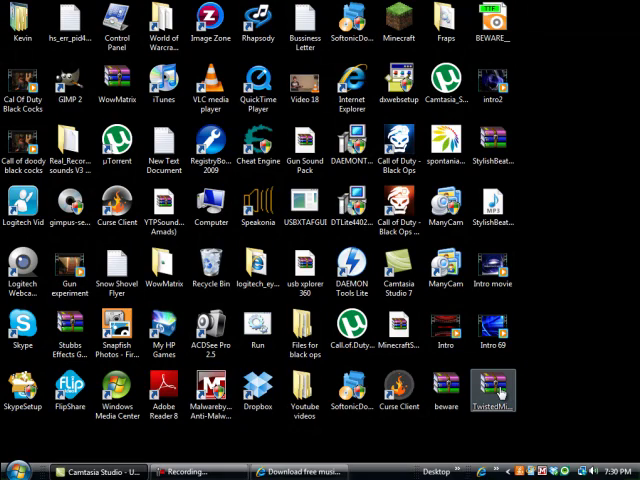
# Step: Extract the TwistedMinds archive's MP3 onto the desktop, then bring up Movie Maker
pyautogui.rightClick(490, 393)
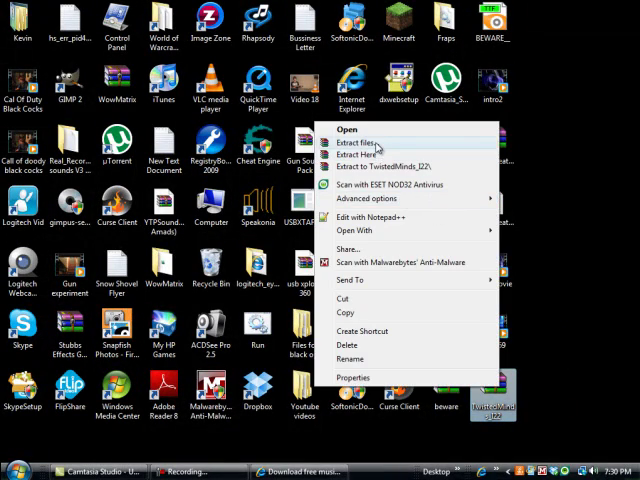
pyautogui.click(350, 137)
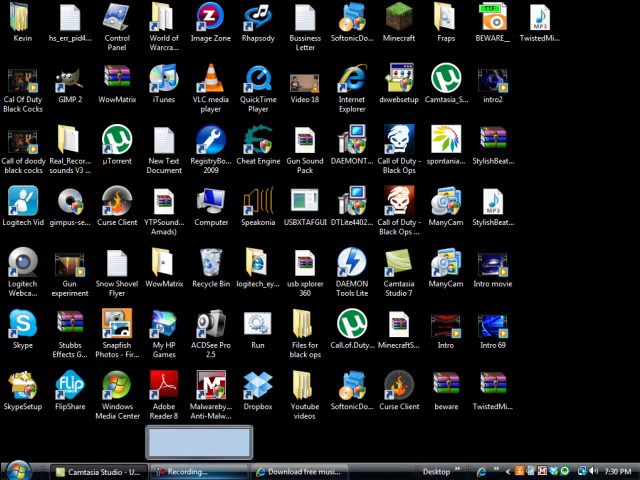
pyautogui.click(18, 470)
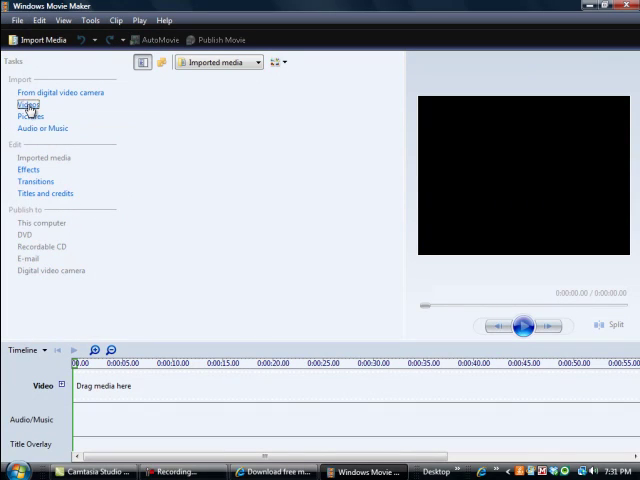
pyautogui.moveTo(80, 124)
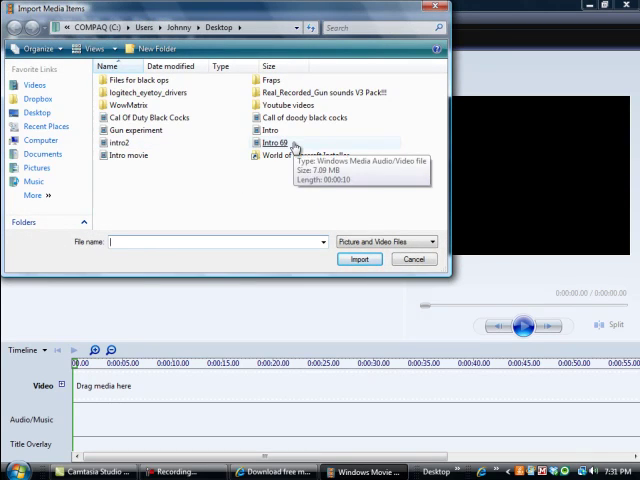
# Step: Import Intro 69, place it on the video track, and play the preview
pyautogui.click(359, 259)
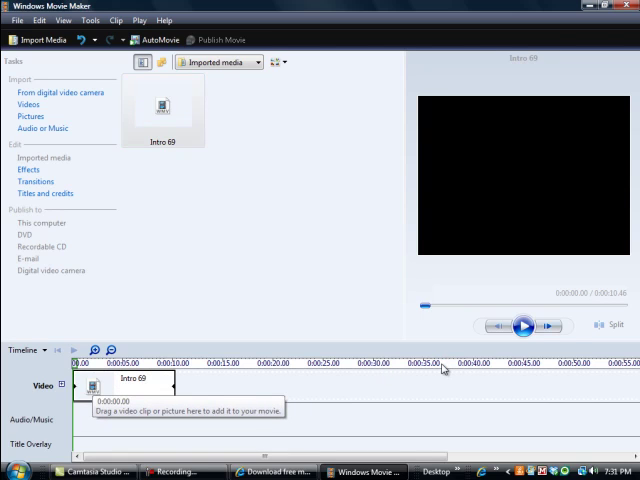
pyautogui.click(521, 325)
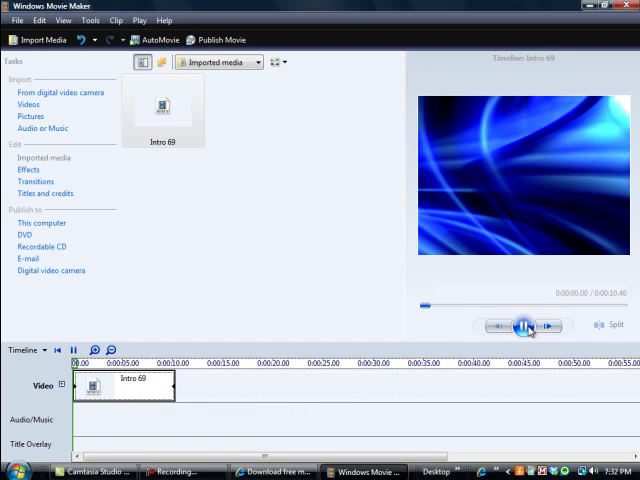
pyautogui.click(525, 326)
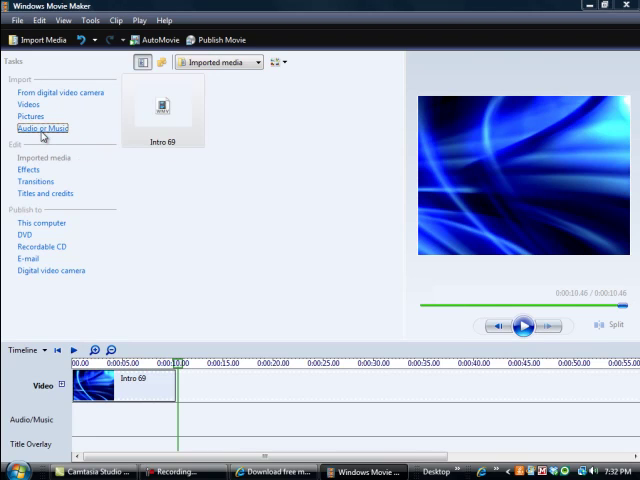
# Step: Put TwistedMinds_I22 on the audio track and remove the piece past the video's end
pyautogui.click(42, 128)
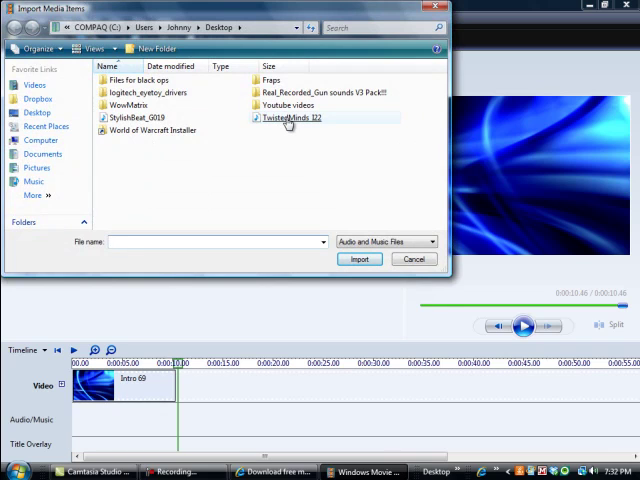
pyautogui.click(414, 259)
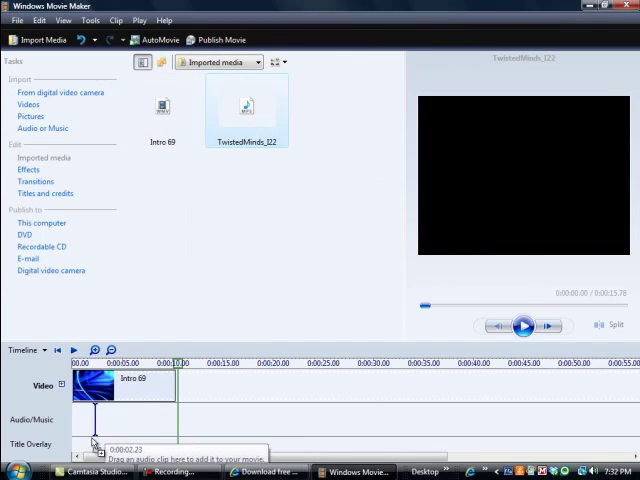
pyautogui.moveTo(247, 105); pyautogui.dragTo(150, 420)
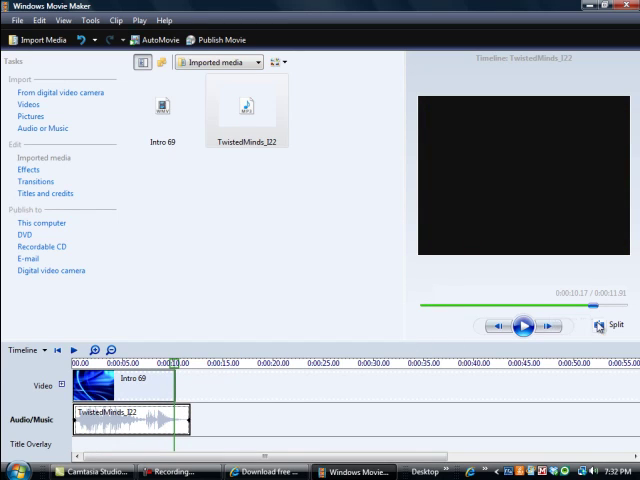
pyautogui.rightClick(183, 413)
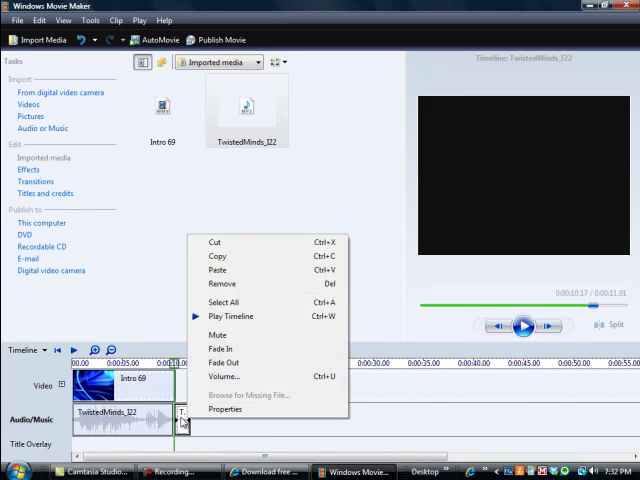
pyautogui.click(214, 242)
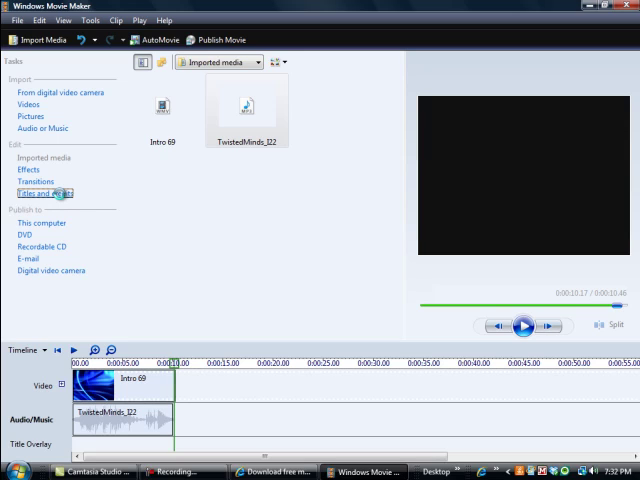
# Step: Create a beginning title reading 'Goodbye' and show its animation list
pyautogui.click(42, 193)
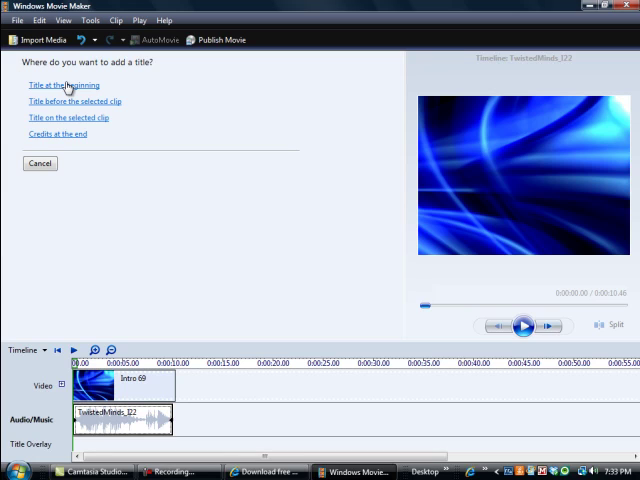
pyautogui.click(68, 84)
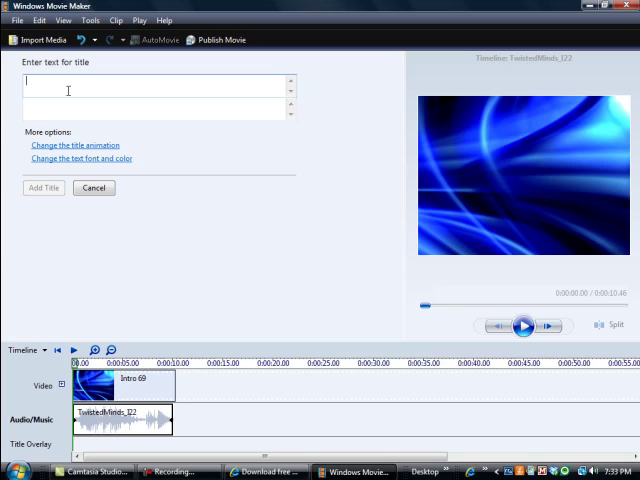
pyautogui.write('Goodbye')
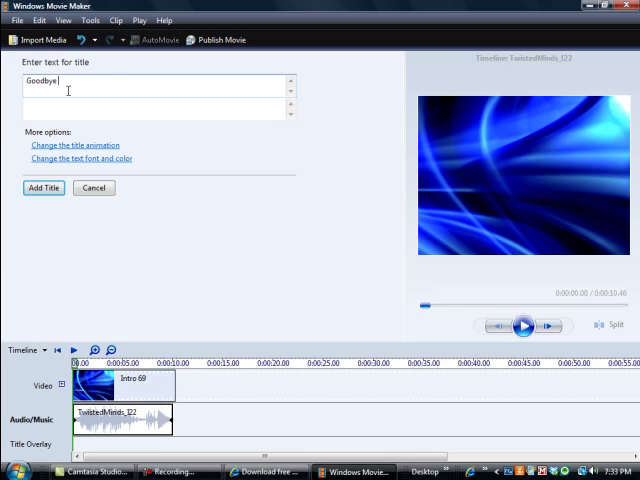
pyautogui.click(522, 326)
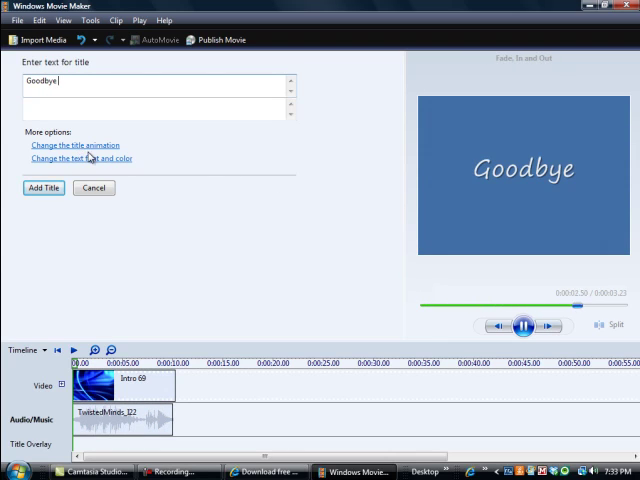
pyautogui.click(524, 325)
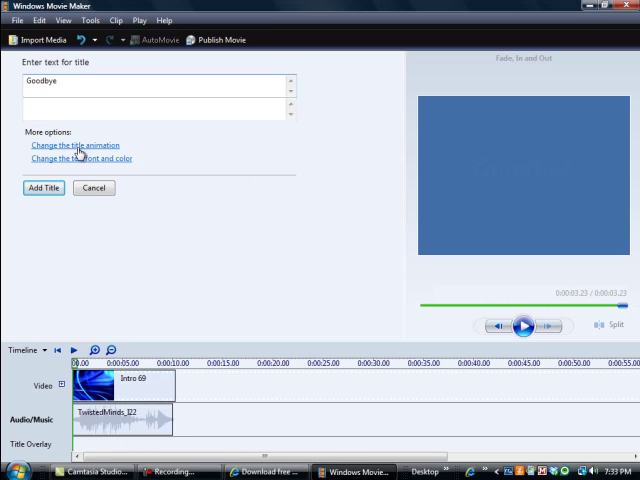
pyautogui.click(76, 145)
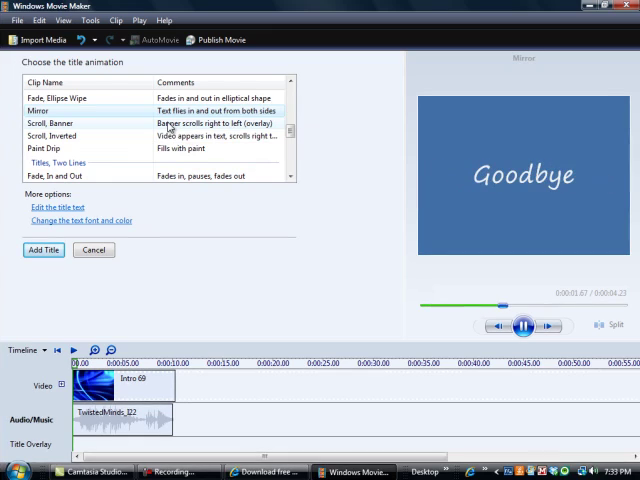
# Step: Apply the Fade, In and Out animation and go back to the title text
pyautogui.click(60, 123)
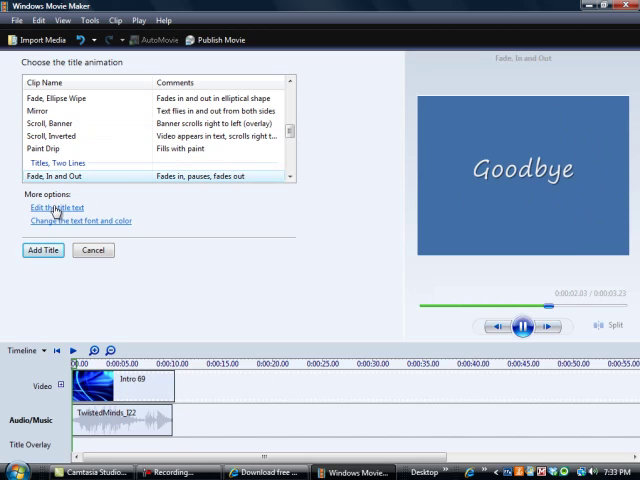
pyautogui.click(54, 207)
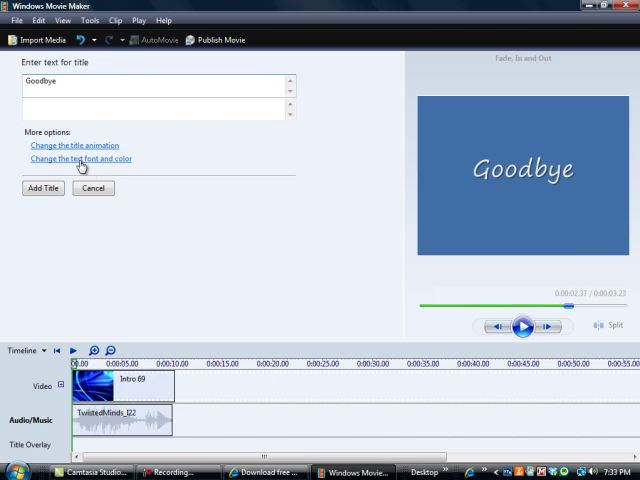
# Step: Change the Goodbye title's font to Beware and add it to the overlay track
pyautogui.click(81, 159)
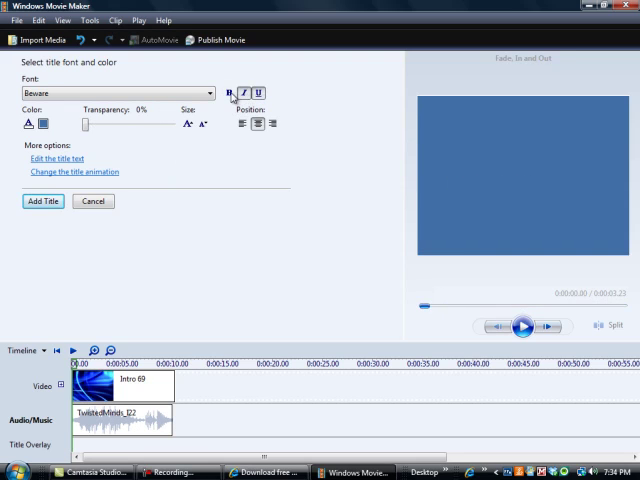
pyautogui.click(519, 326)
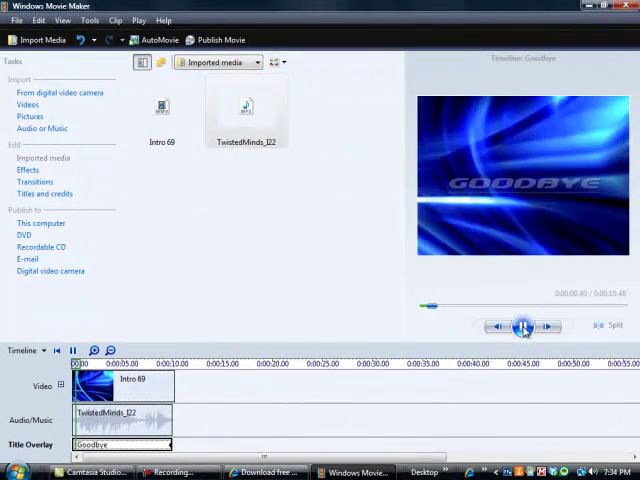
pyautogui.click(521, 326)
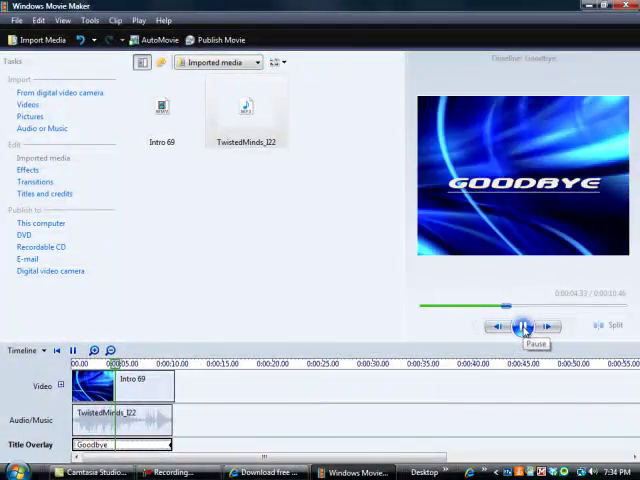
pyautogui.click(523, 326)
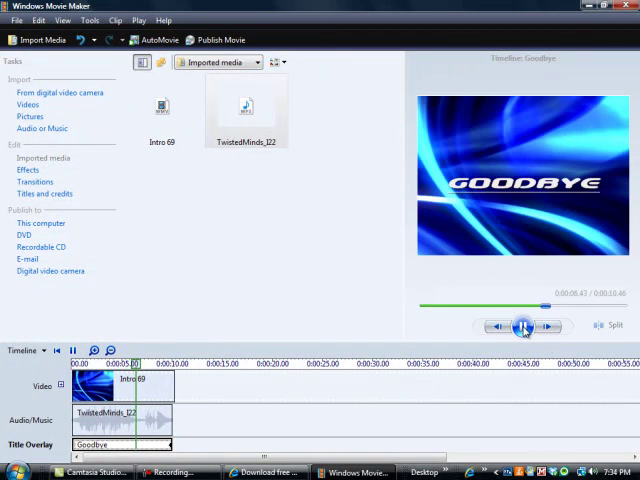
pyautogui.click(524, 322)
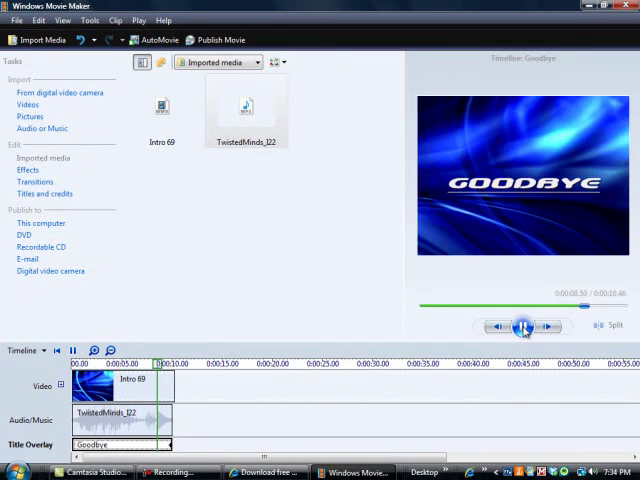
pyautogui.click(524, 327)
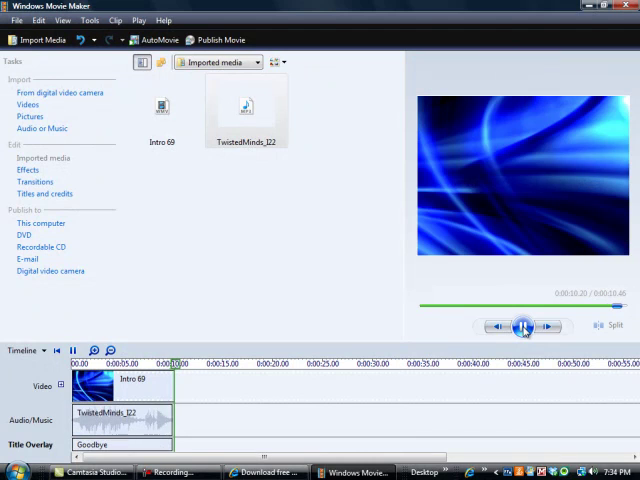
pyautogui.click(519, 326)
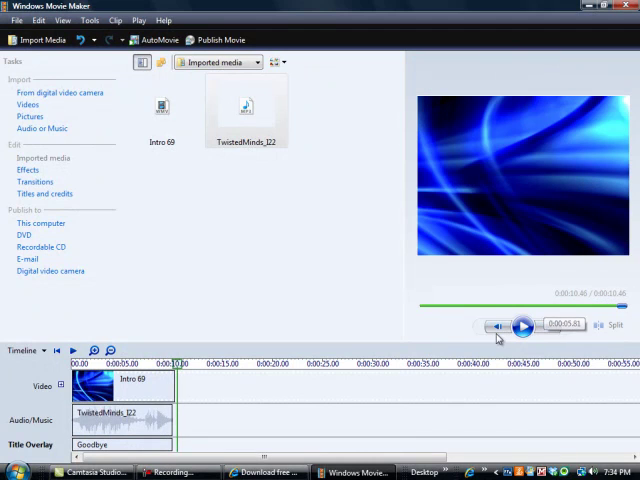